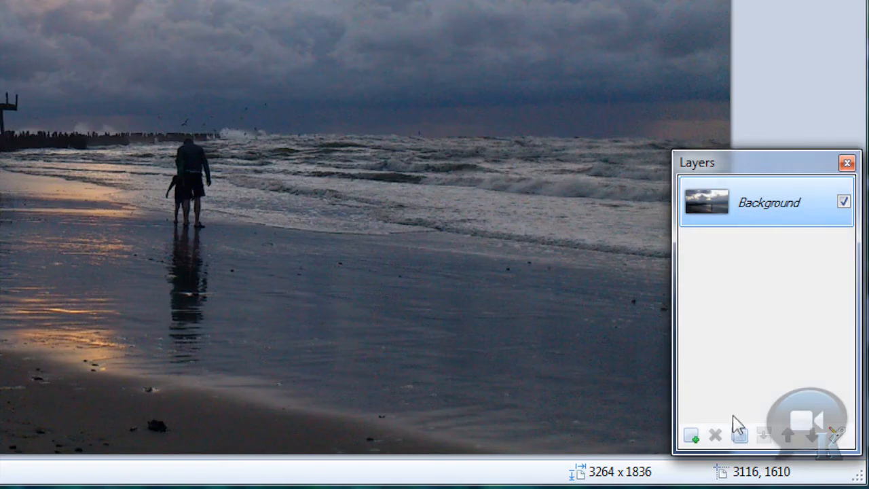
Duplicate the Background layer and add a new blank layer on top
{"action": "left_click", "coordinate": [692, 435]}
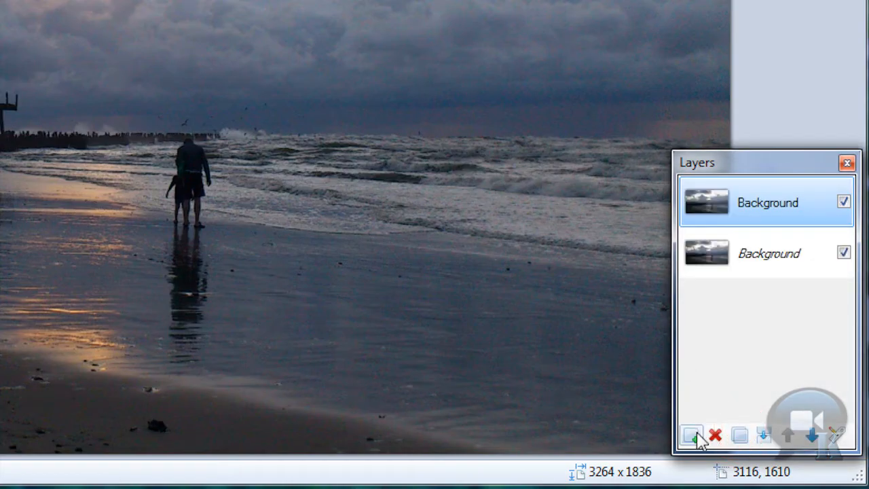
{"action": "left_click", "coordinate": [691, 434]}
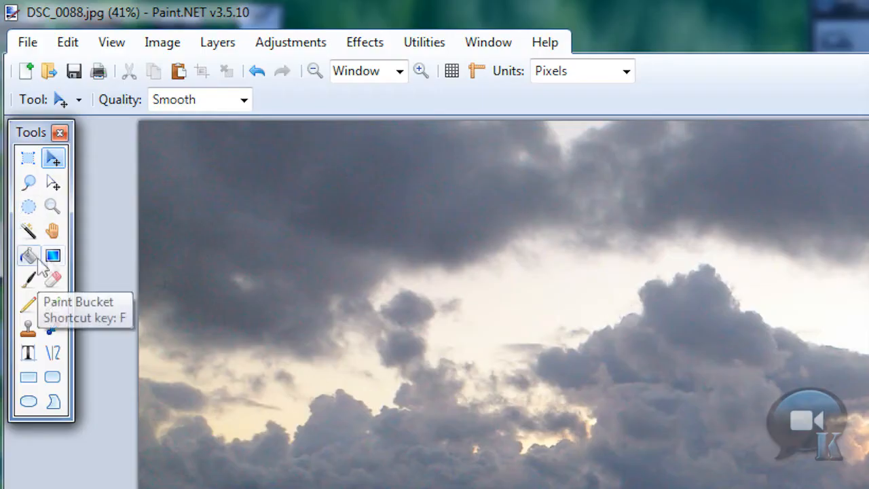
Select the Gradient tool for a black-to-white gradient on the new layer
{"action": "left_click", "coordinate": [52, 256]}
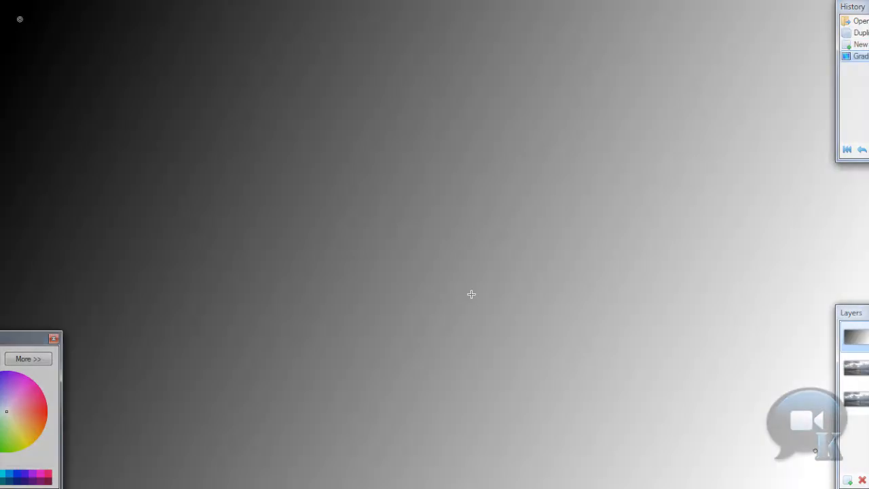
{"action": "mouse_move", "coordinate": [304, 221]}
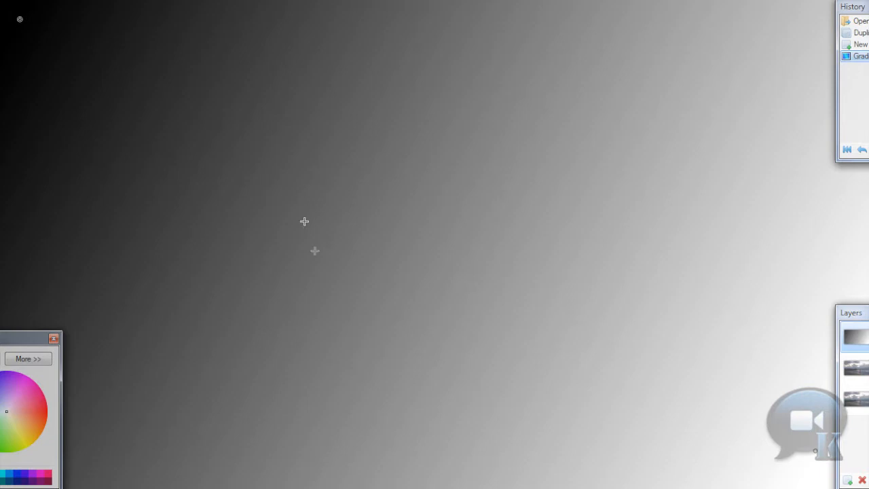
{"action": "mouse_move", "coordinate": [332, 339]}
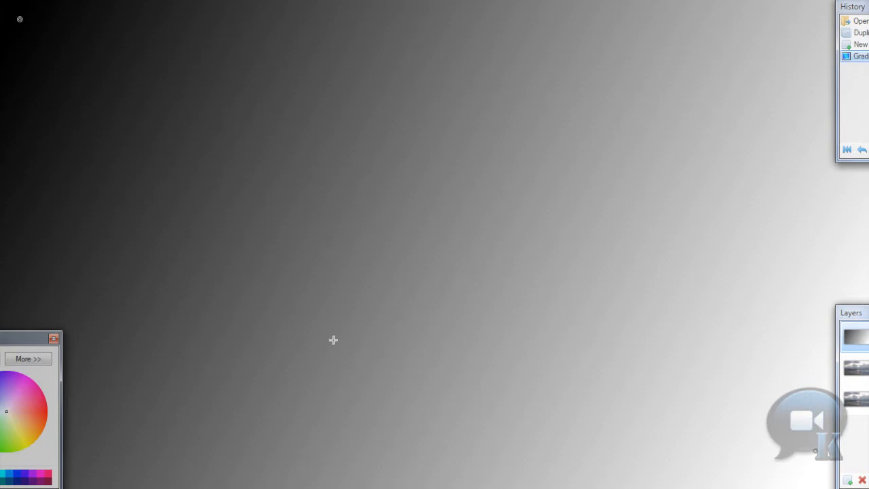
{"action": "mouse_move", "coordinate": [424, 306]}
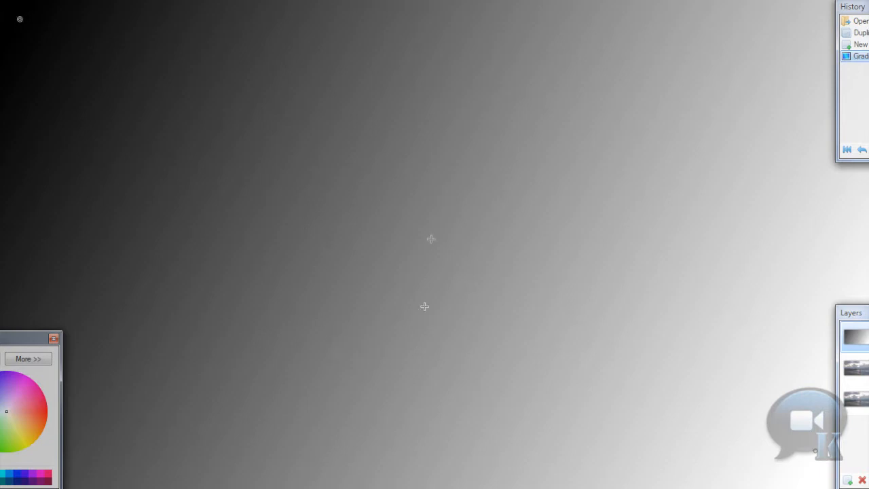
{"action": "mouse_move", "coordinate": [452, 460]}
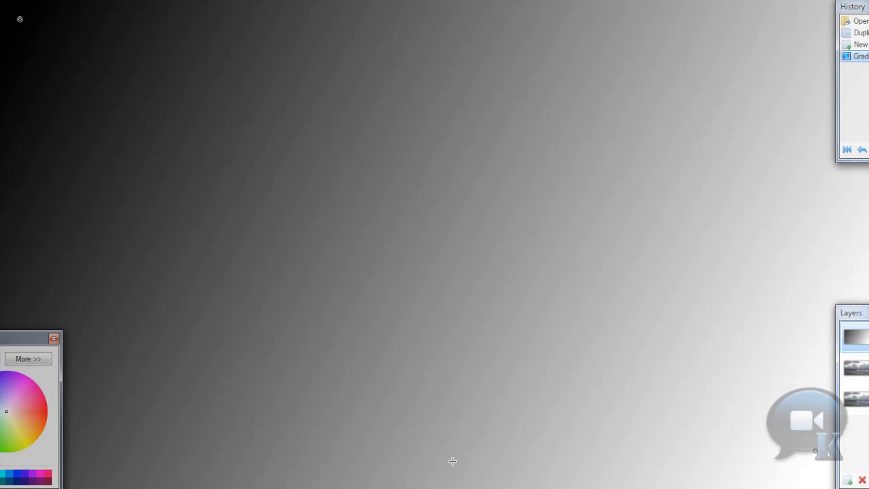
{"action": "mouse_move", "coordinate": [441, 447]}
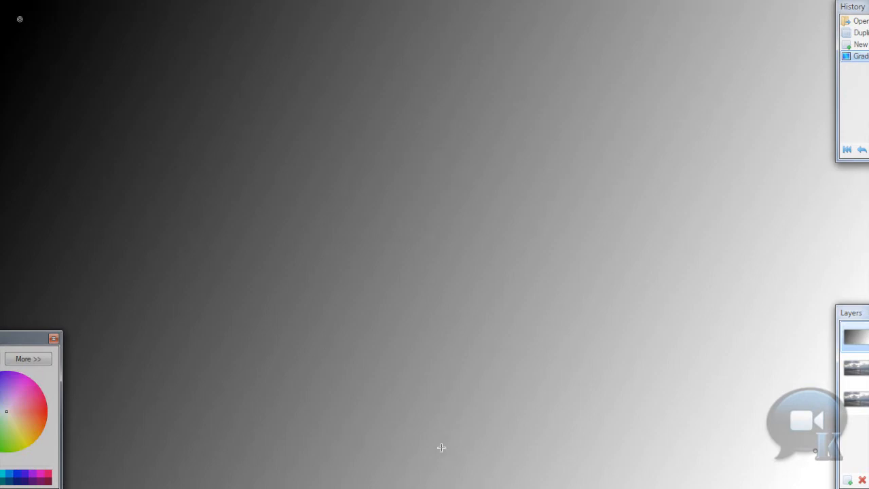
{"action": "mouse_move", "coordinate": [350, 128]}
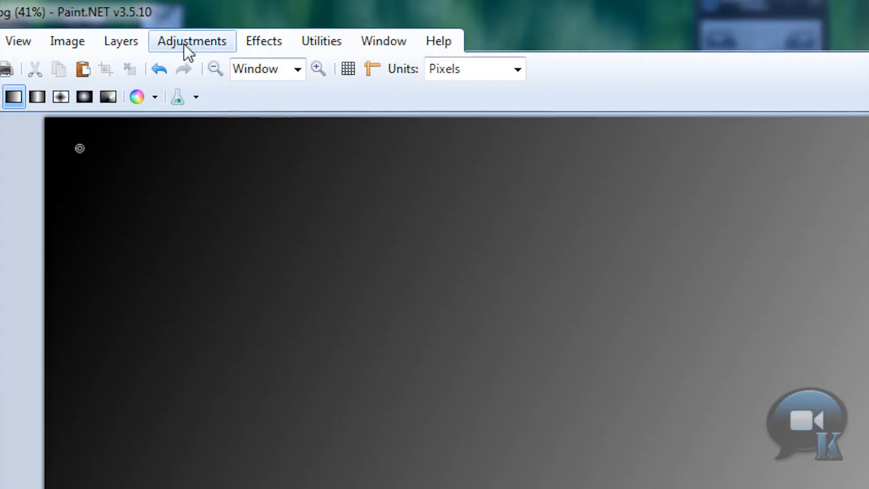
Apply Adjustments > Gradient Mapping with the Rainbow preset to the gradient layer
{"action": "left_click", "coordinate": [192, 41]}
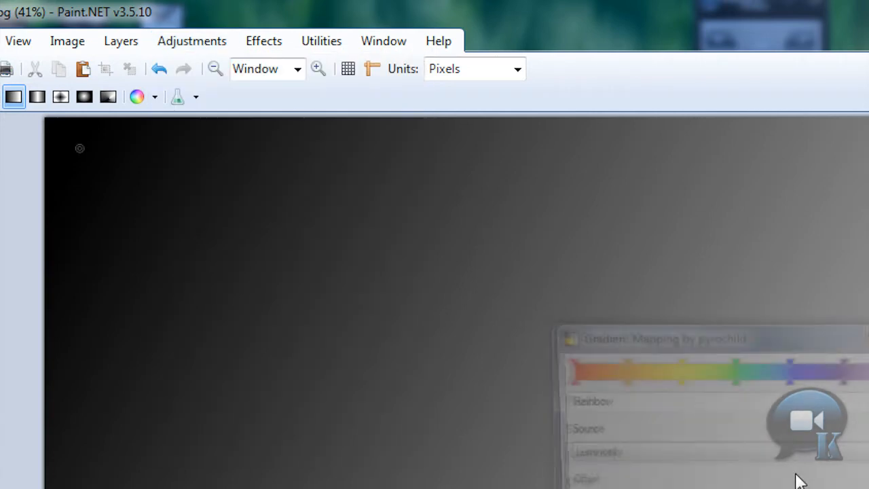
{"action": "left_click", "coordinate": [601, 180]}
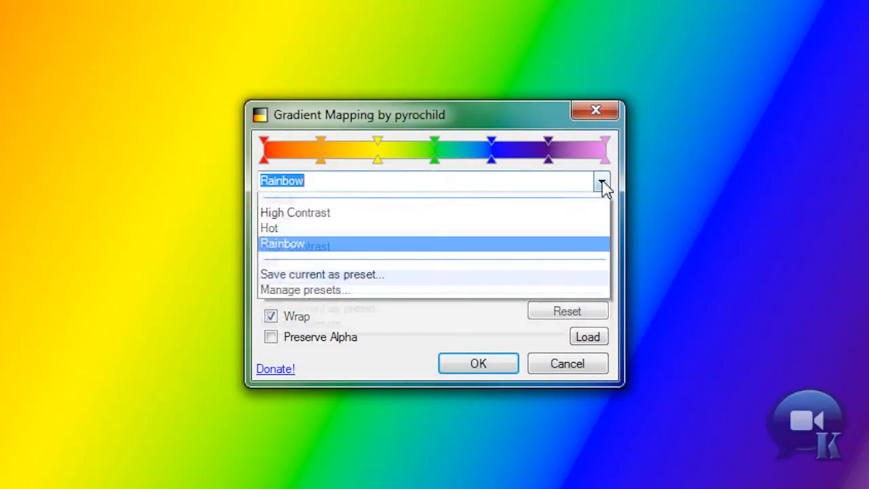
{"action": "left_click", "coordinate": [282, 245]}
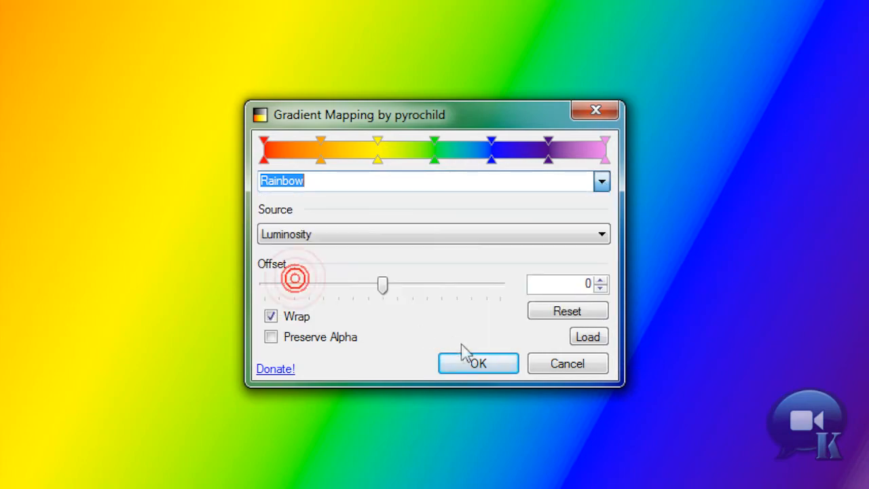
{"action": "left_click", "coordinate": [477, 363]}
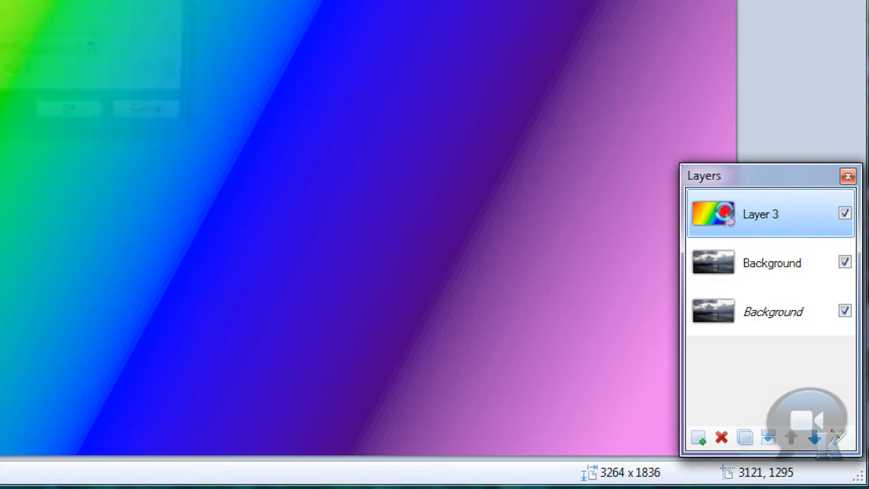
Set Layer 3's blend mode to Multiply with opacity 40 in Layer Properties
{"action": "double_click", "coordinate": [760, 213]}
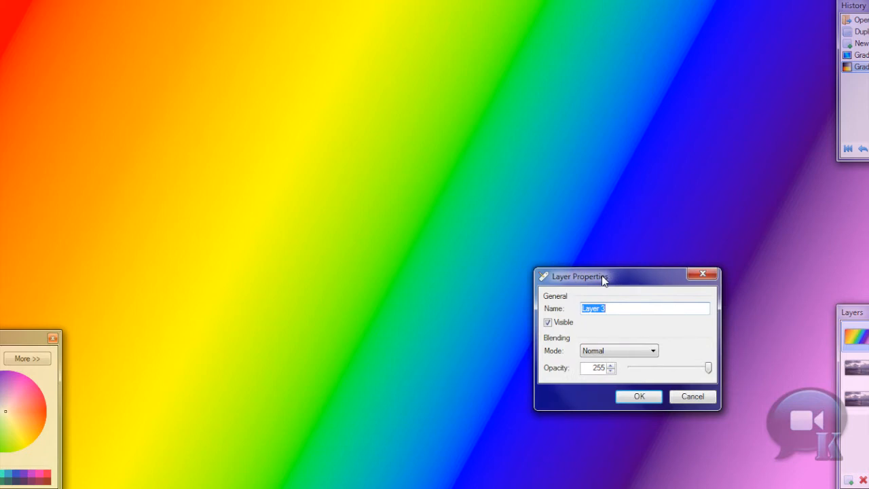
{"action": "left_click", "coordinate": [651, 350]}
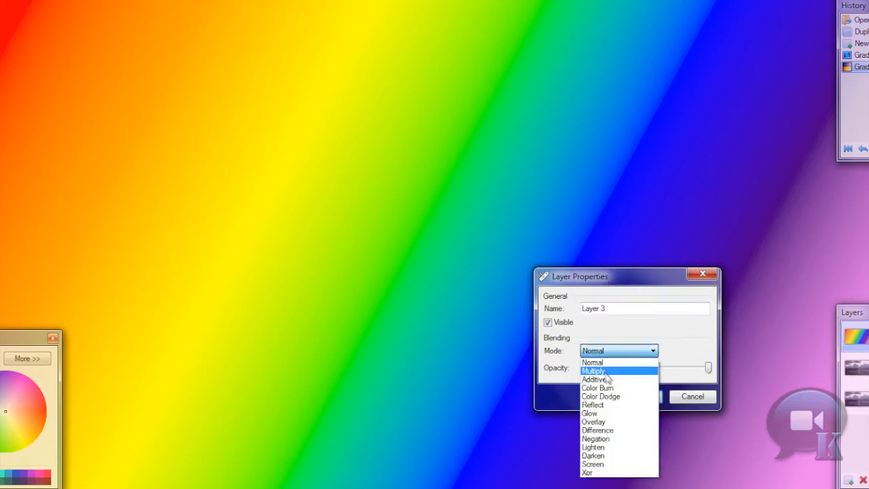
{"action": "left_click", "coordinate": [594, 371]}
{"action": "type", "text": "40"}
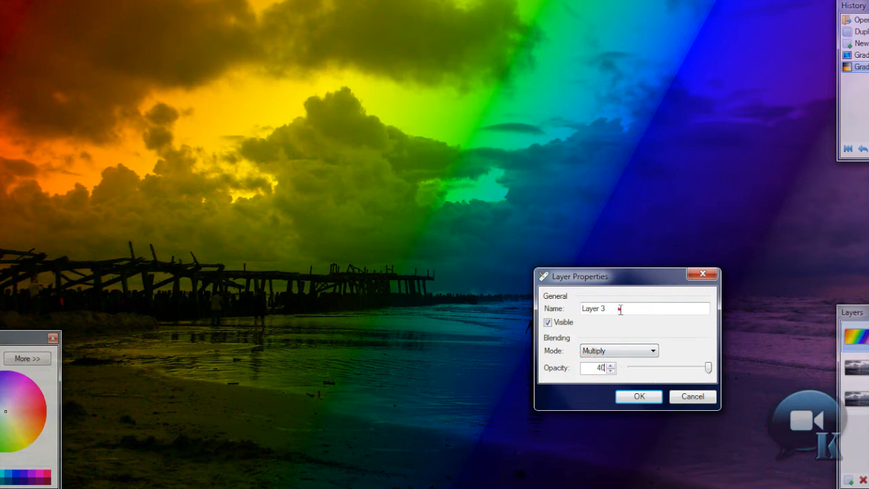
{"action": "left_click", "coordinate": [637, 397]}
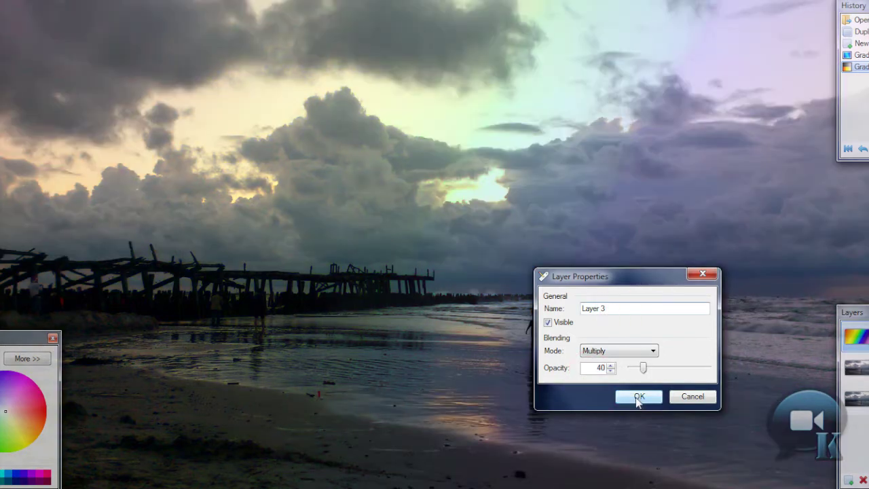
{"action": "left_click", "coordinate": [638, 396]}
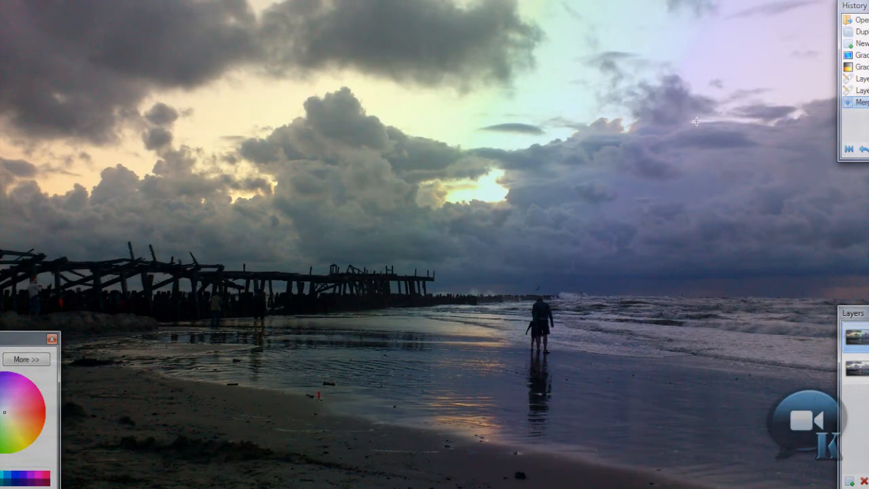
{"action": "mouse_move", "coordinate": [540, 281]}
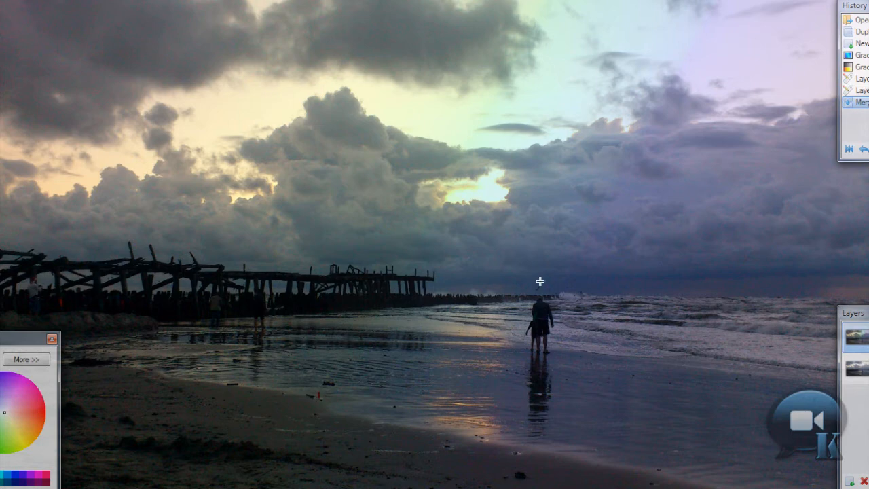
{"action": "mouse_move", "coordinate": [344, 323]}
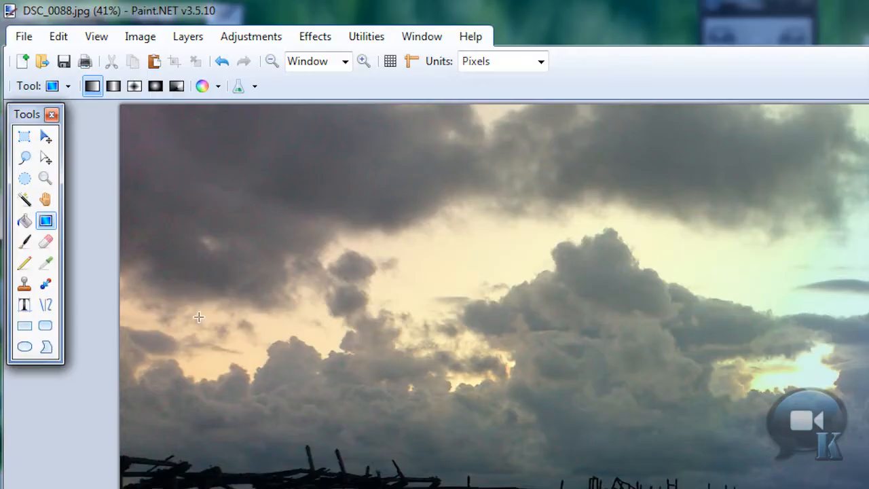
Erase the rainbow tint over the pier and beach with the Eraser tool
{"action": "left_click", "coordinate": [44, 241]}
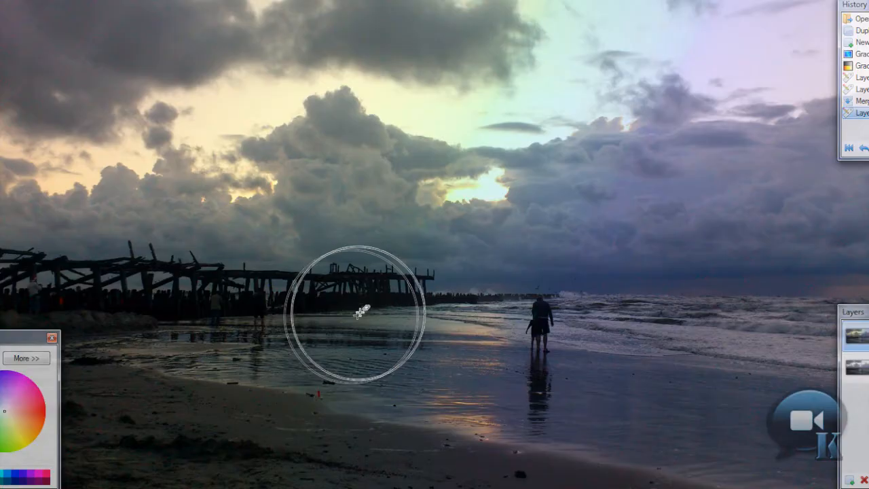
{"action": "left_click_drag", "start_coordinate": [360, 312], "coordinate": [118, 397]}
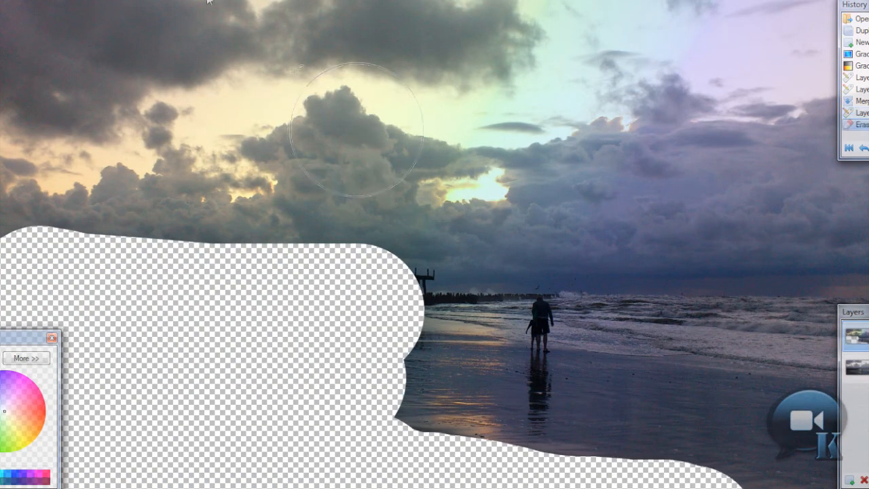
Feather the erased edge of the tint layer with Effects > Blurs > Alpha Blur
{"action": "left_click", "coordinate": [192, 134]}
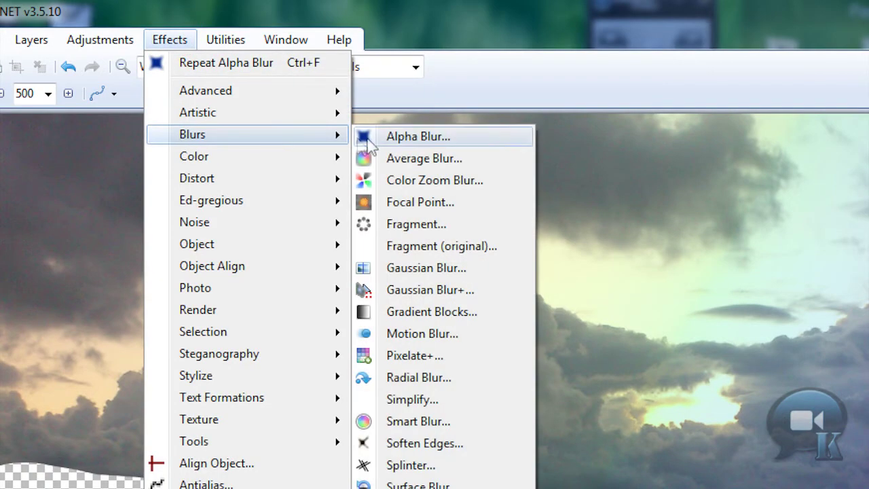
{"action": "left_click", "coordinate": [418, 135]}
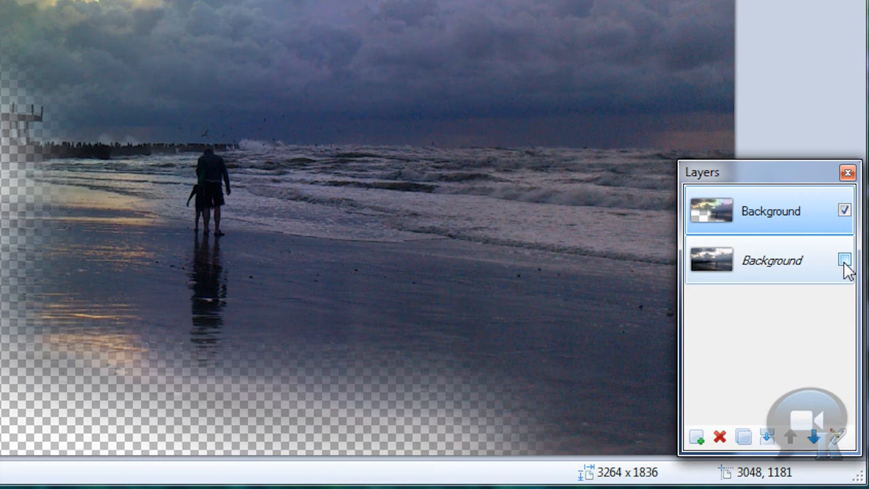
Show the bottom photo layer again and lower the tint layer's opacity to 150
{"action": "left_click", "coordinate": [844, 260]}
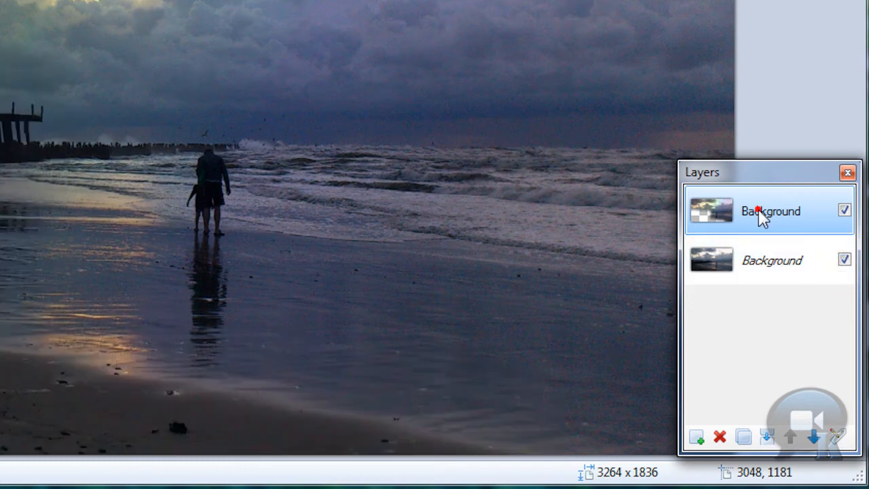
{"action": "double_click", "coordinate": [770, 211]}
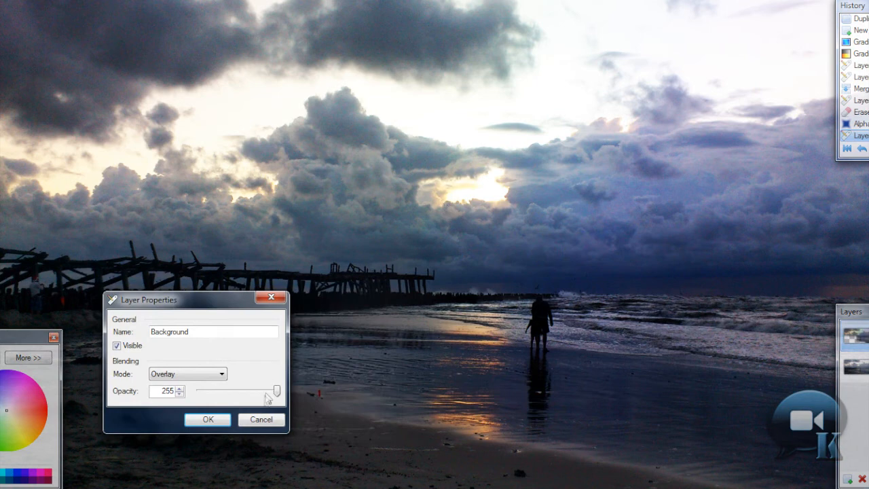
{"action": "left_click_drag", "start_coordinate": [275, 391], "coordinate": [254, 391]}
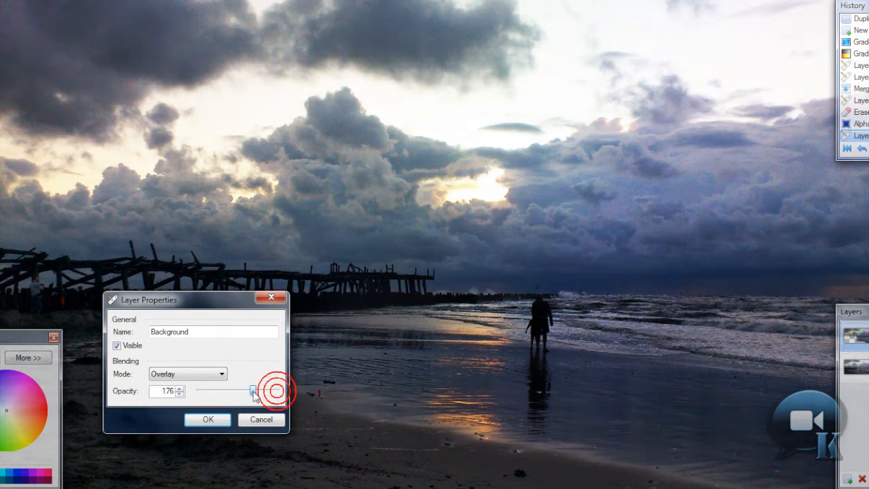
{"action": "left_click_drag", "start_coordinate": [254, 391], "coordinate": [248, 391]}
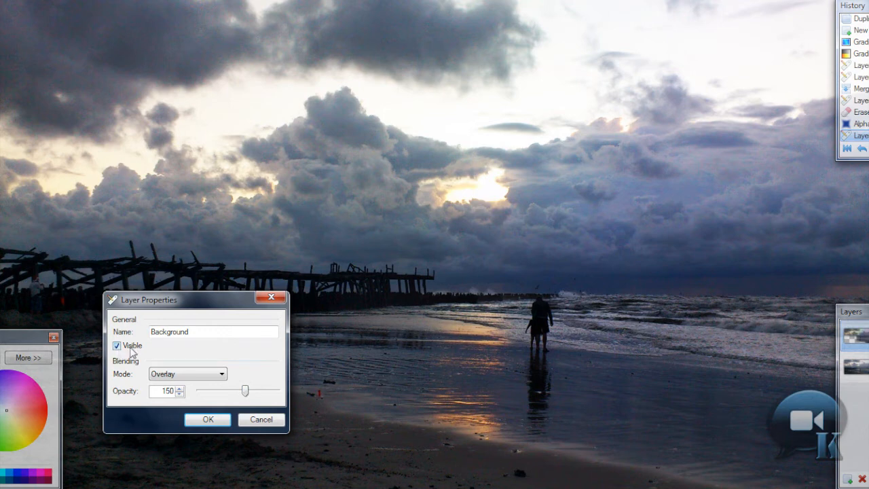
Toggle the tint layer's visibility to compare, then confirm the Overlay settings visible
{"action": "left_click", "coordinate": [117, 346]}
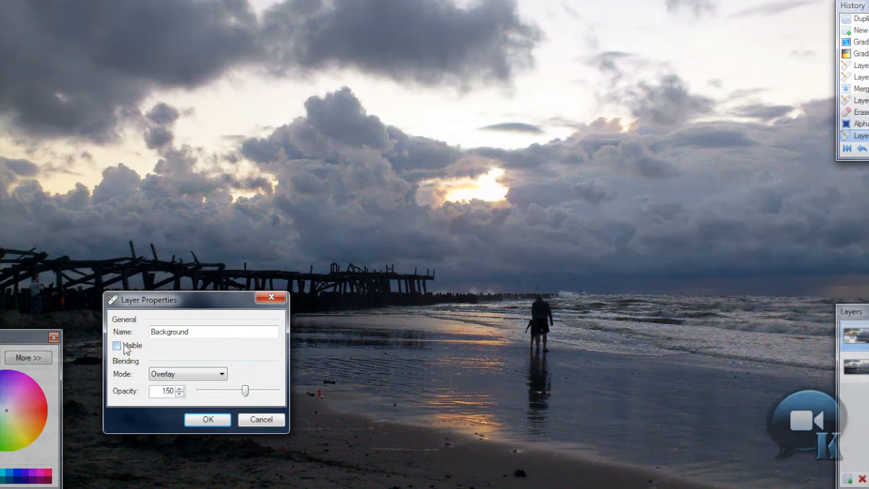
{"action": "left_click", "coordinate": [118, 345]}
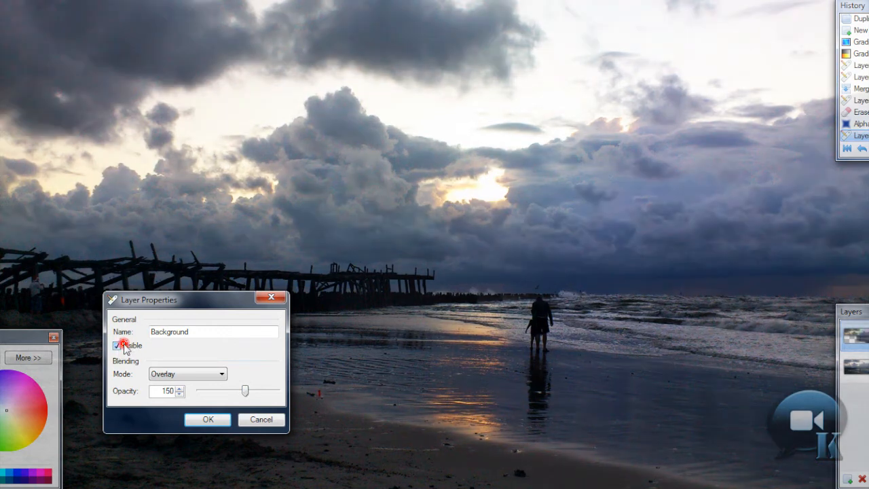
{"action": "left_click", "coordinate": [117, 346]}
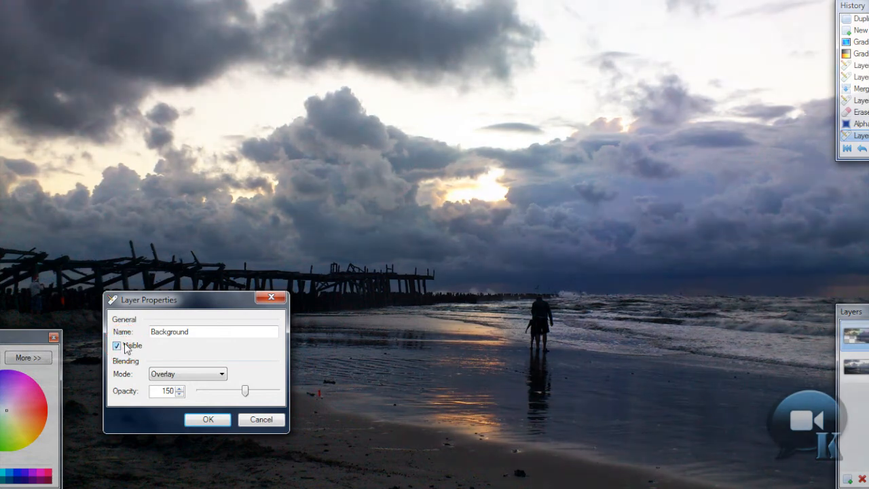
{"action": "left_click_drag", "start_coordinate": [149, 299], "coordinate": [498, 239]}
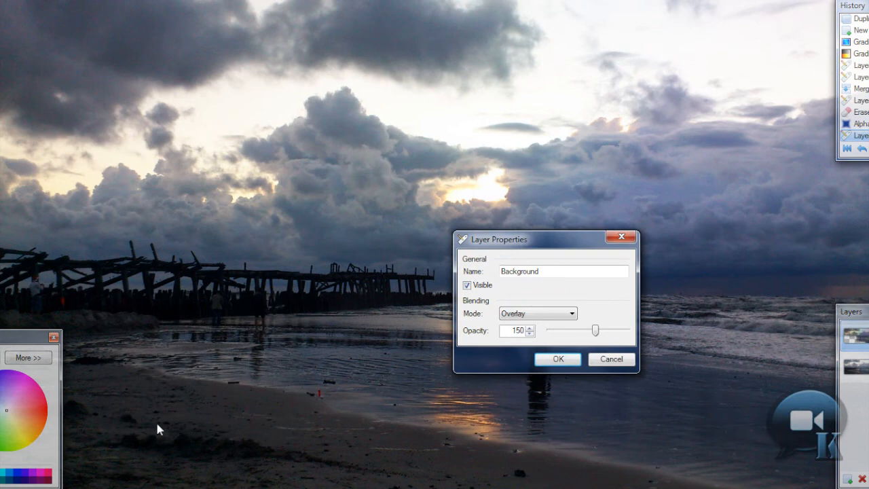
{"action": "mouse_move", "coordinate": [482, 291]}
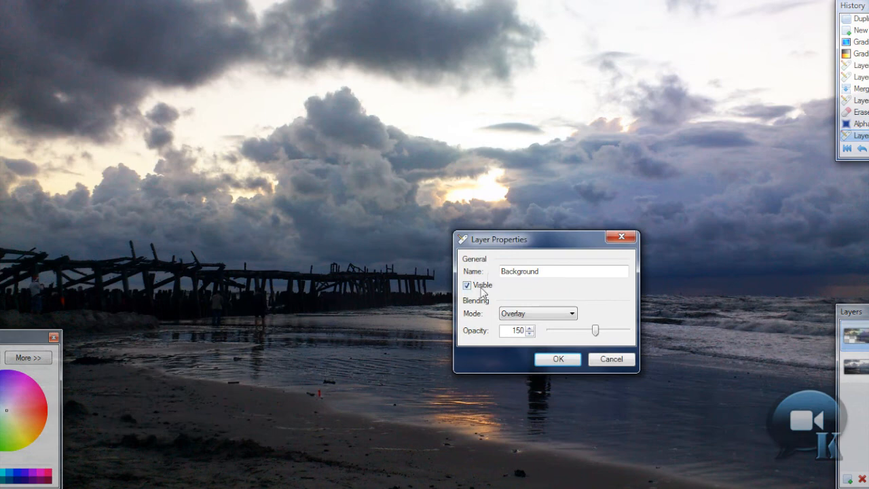
{"action": "left_click", "coordinate": [467, 285]}
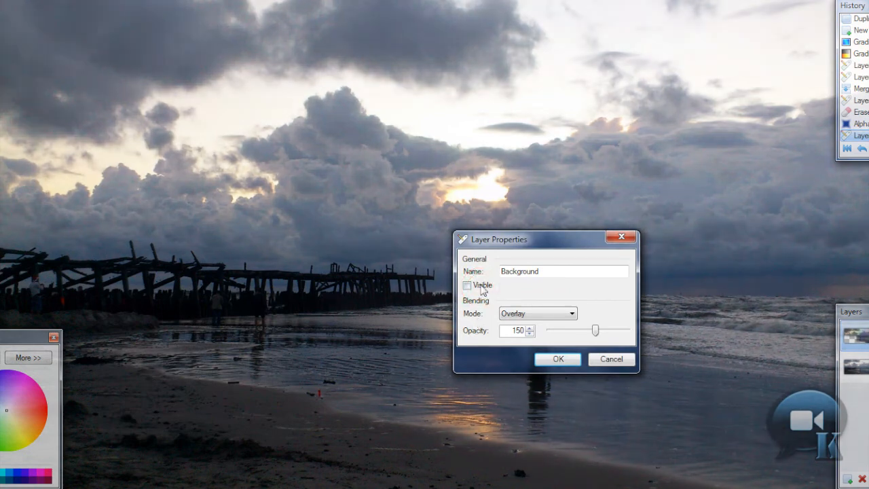
{"action": "left_click", "coordinate": [467, 285]}
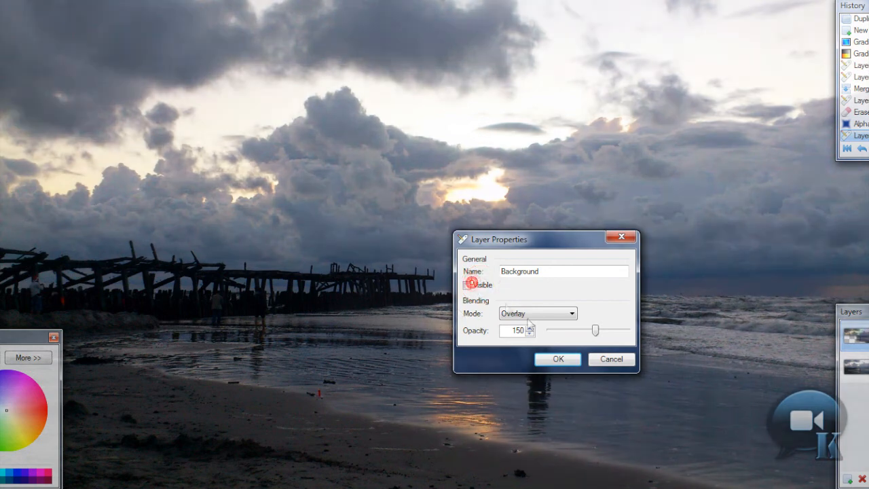
{"action": "left_click", "coordinate": [466, 284]}
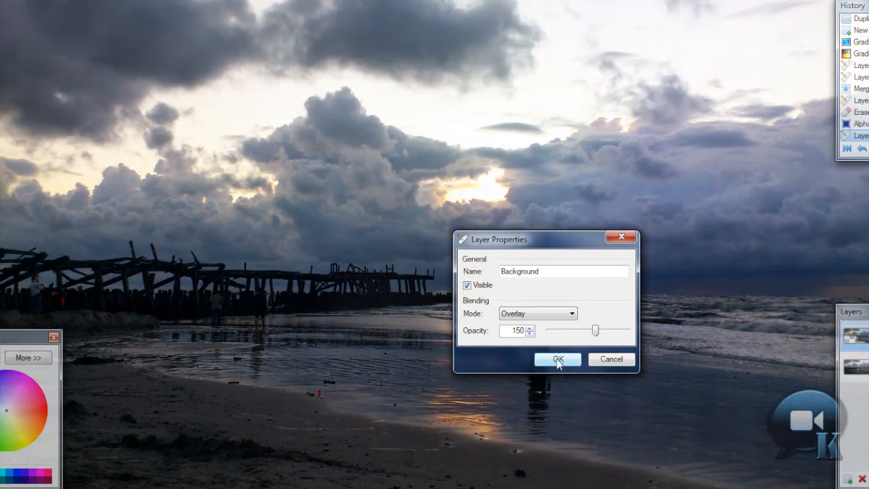
{"action": "left_click", "coordinate": [557, 359]}
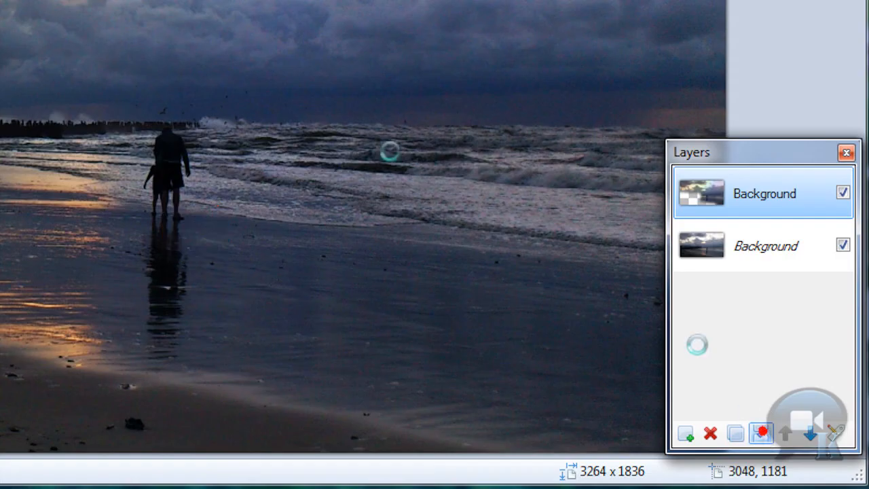